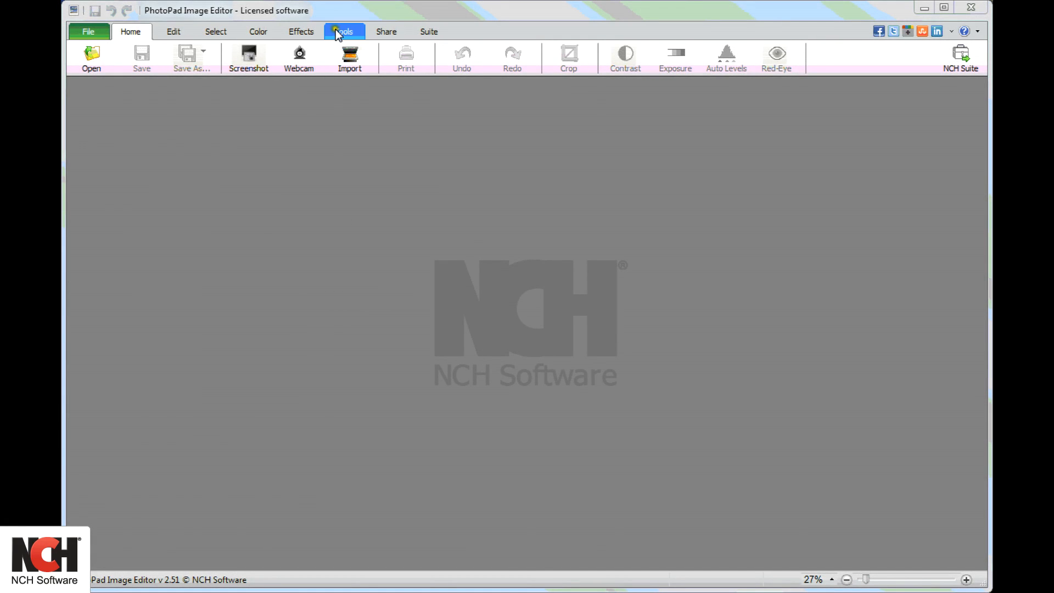
- Start a new panoramic image from the Tools group
left_click(343, 30)
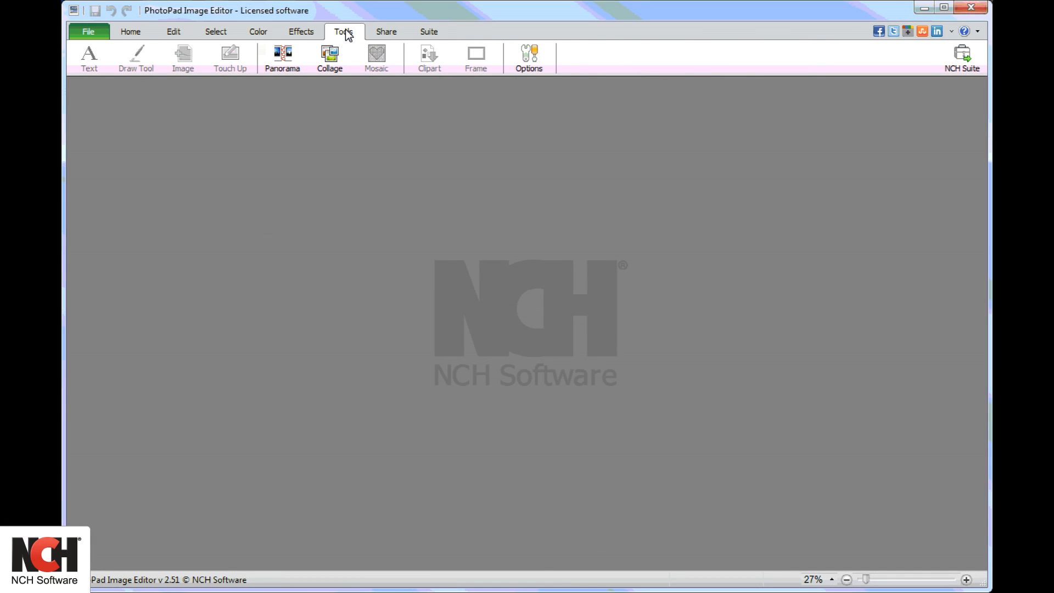
left_click(283, 57)
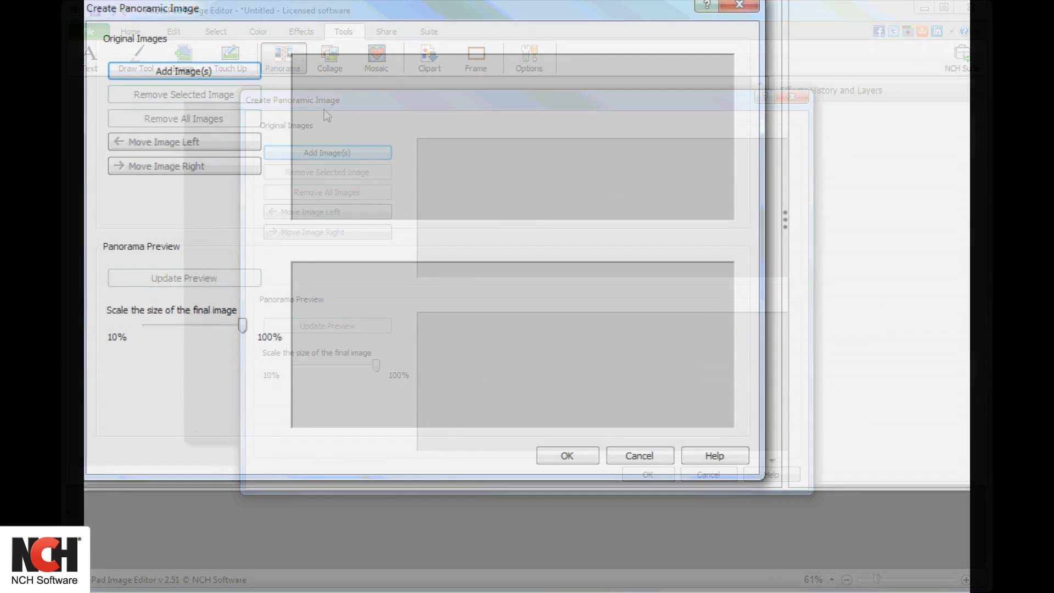
- Select image-1 through image-5 in the panorama folder as source photos
left_click(327, 152)
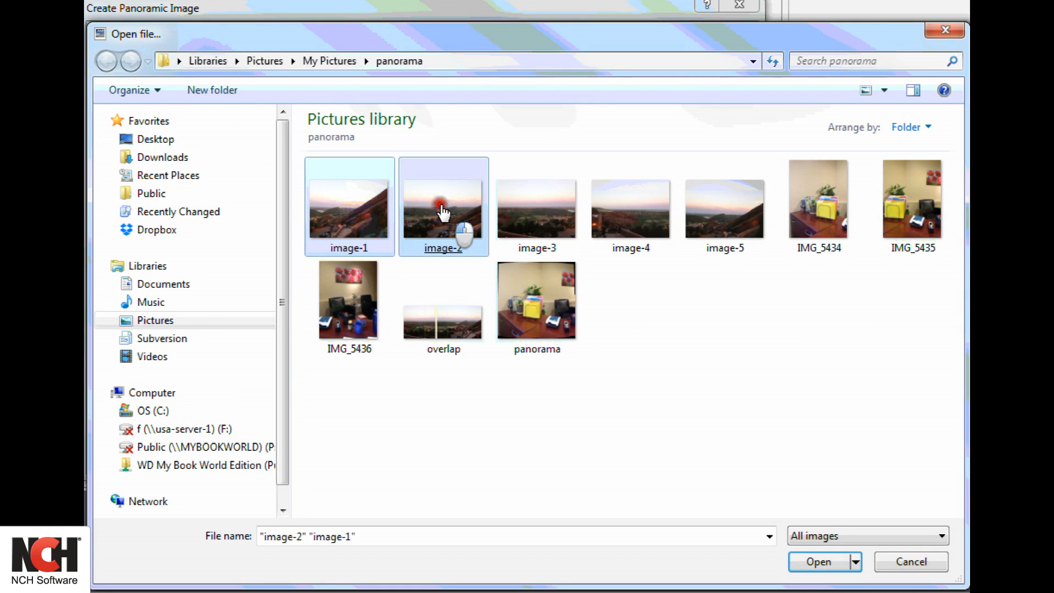
left_click(631, 206)
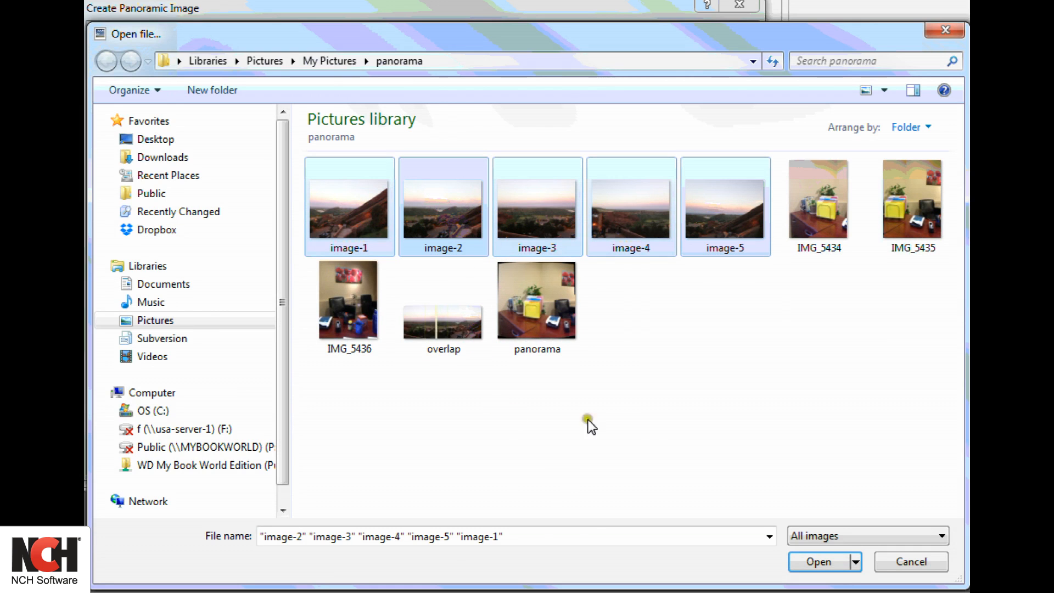
left_click(817, 560)
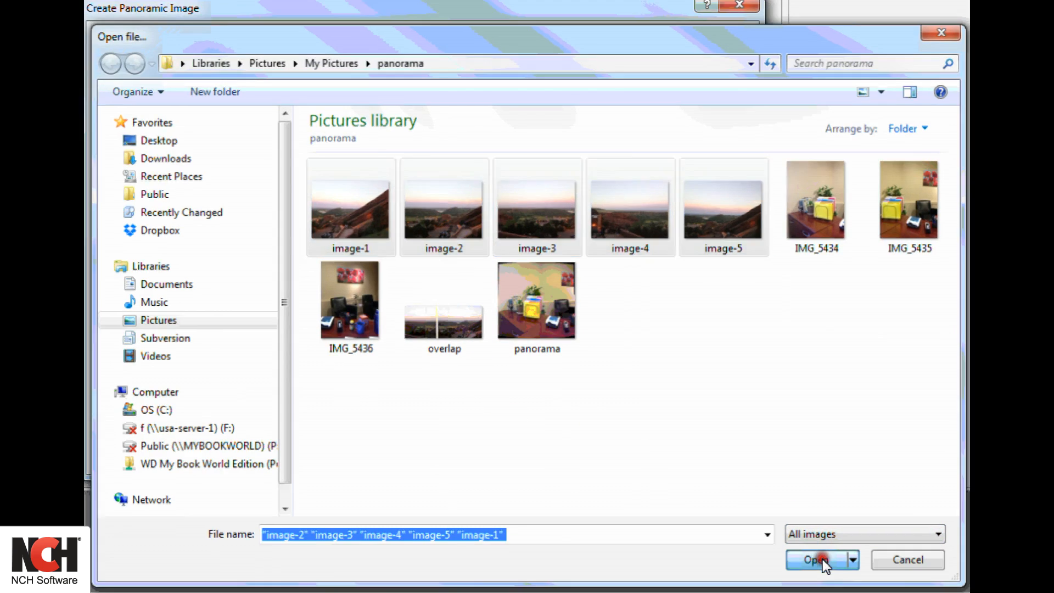
- Load the five photos and remove the extra last shot from the set
left_click(815, 560)
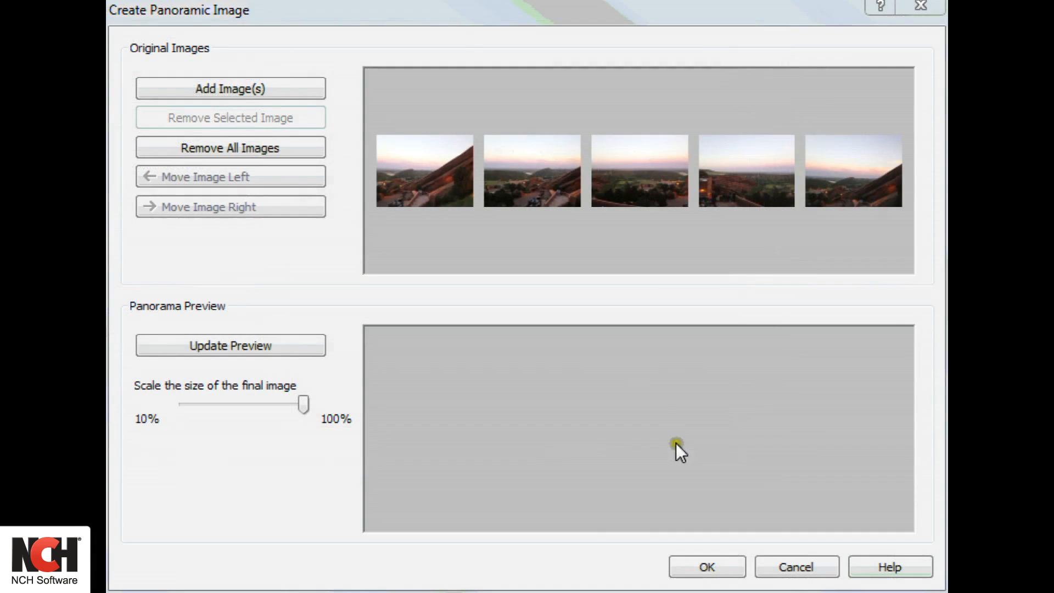
left_click(853, 170)
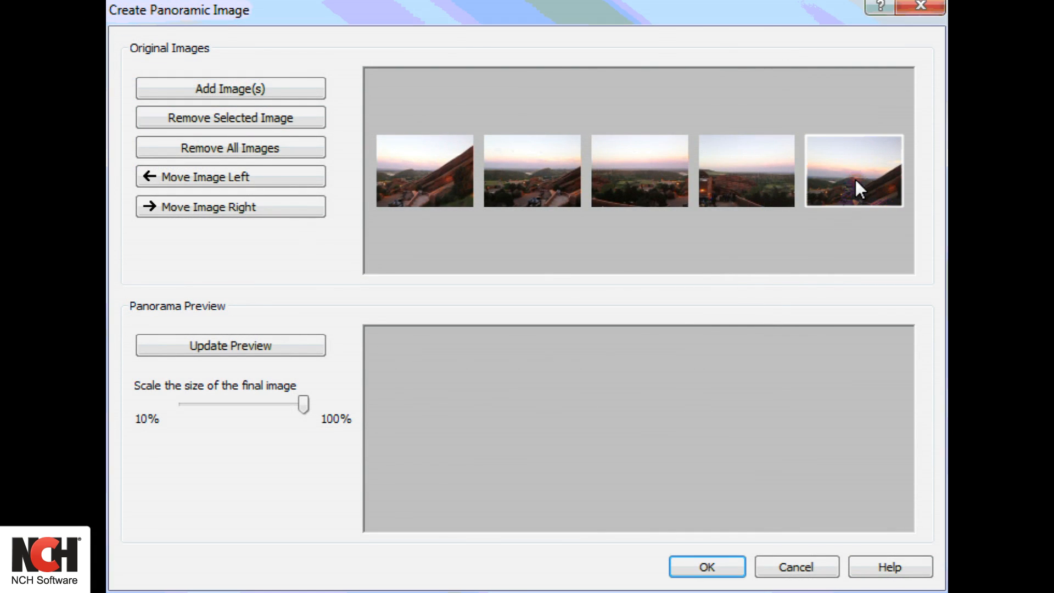
left_click(230, 176)
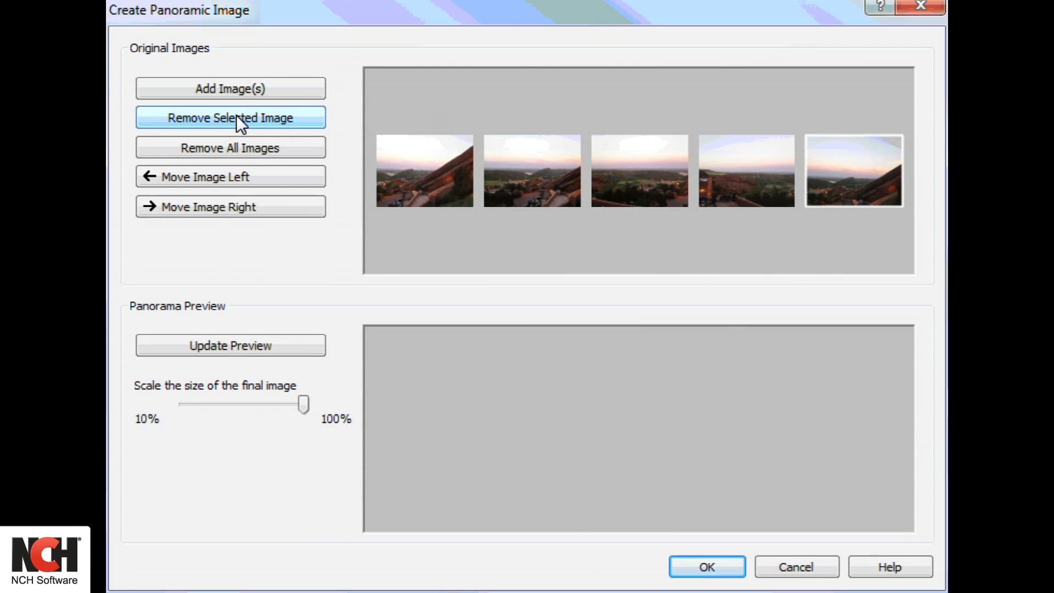
left_click(230, 117)
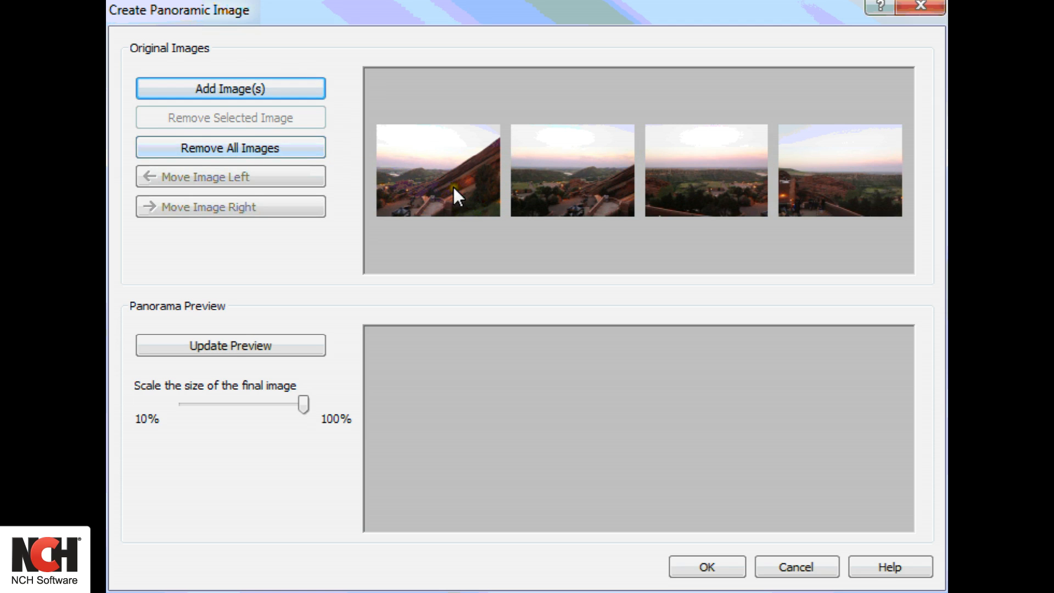
- Move the third photo earlier so the red-rock slope ends on the right
left_click(572, 170)
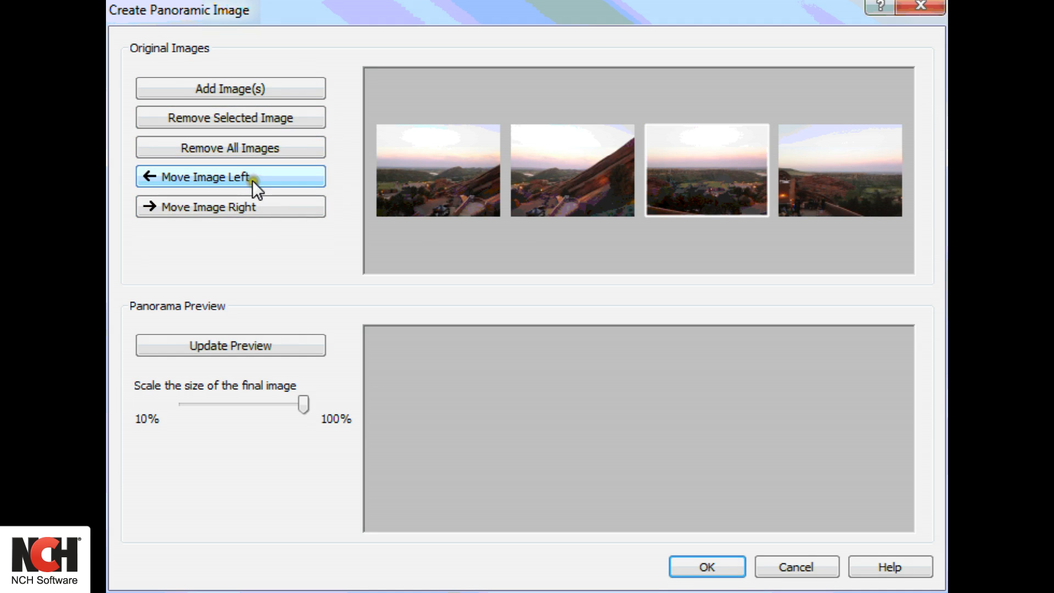
left_click(230, 176)
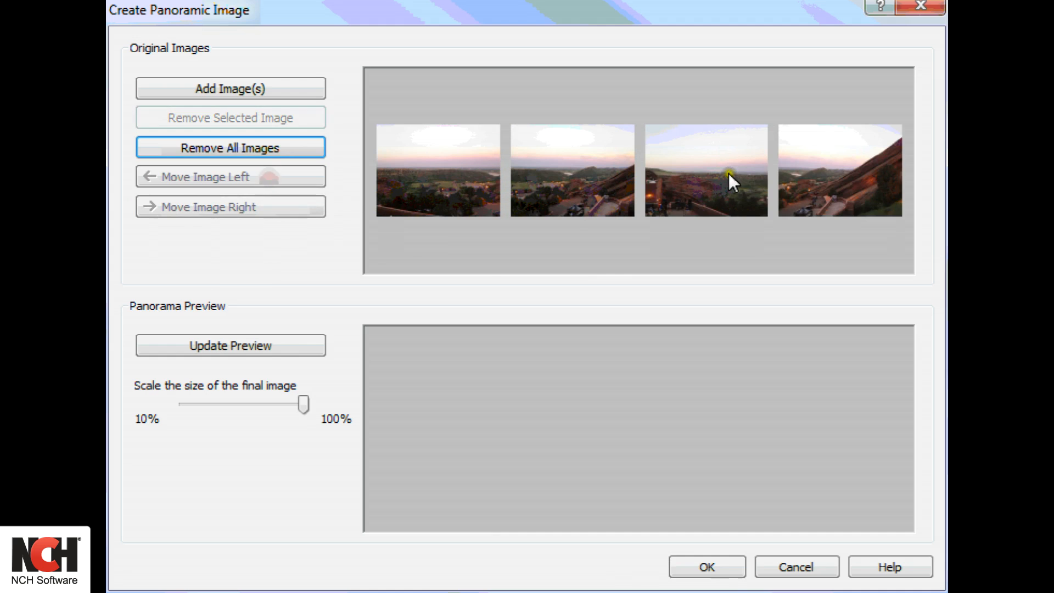
left_click(572, 170)
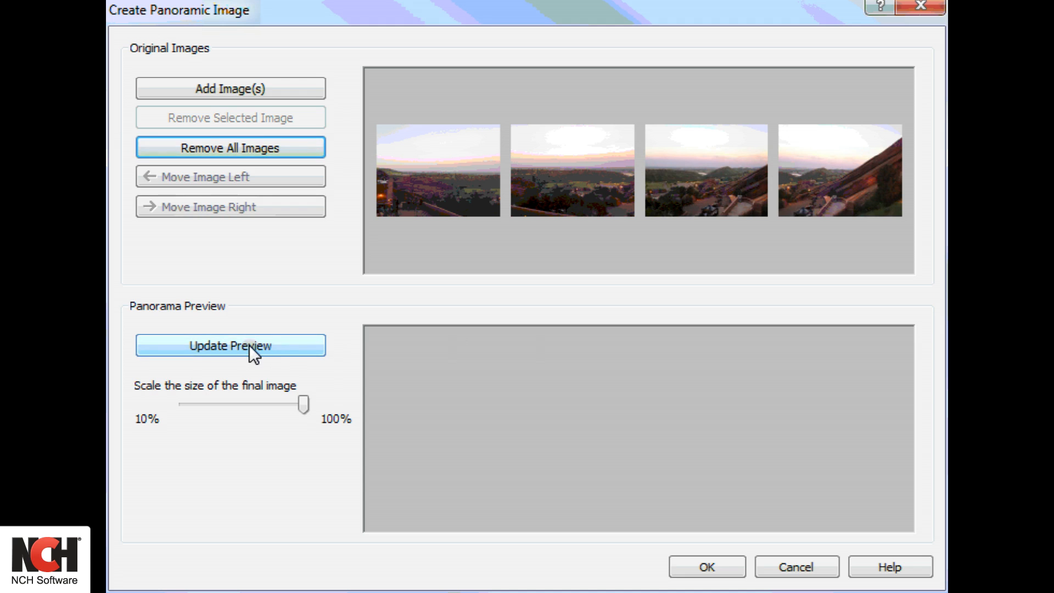
- Render the stitched preview and lower the final image scale to about 30%
left_click(230, 346)
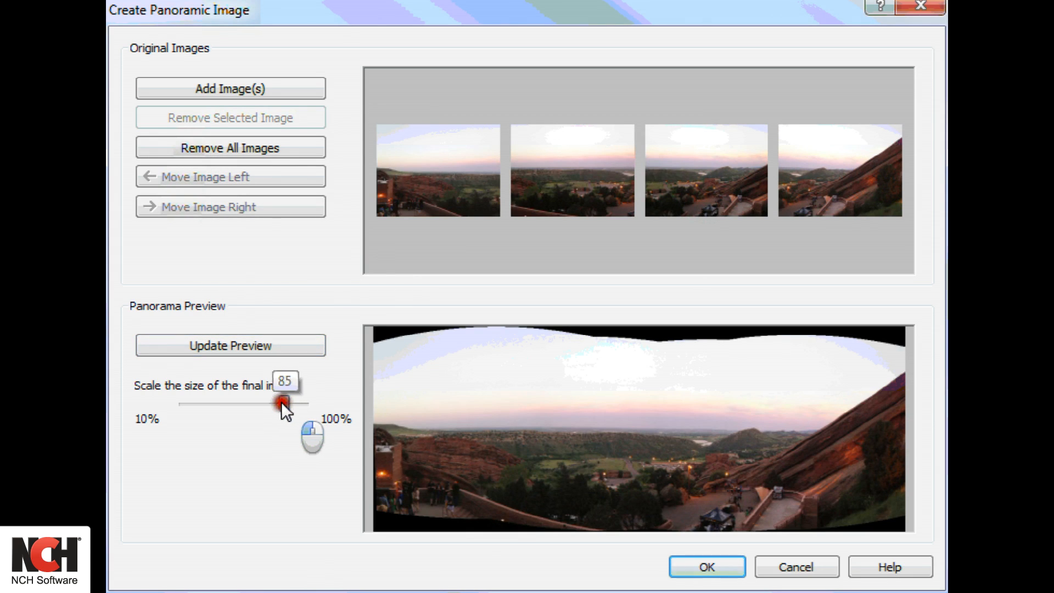
left_click_drag(281, 404, 244, 403)
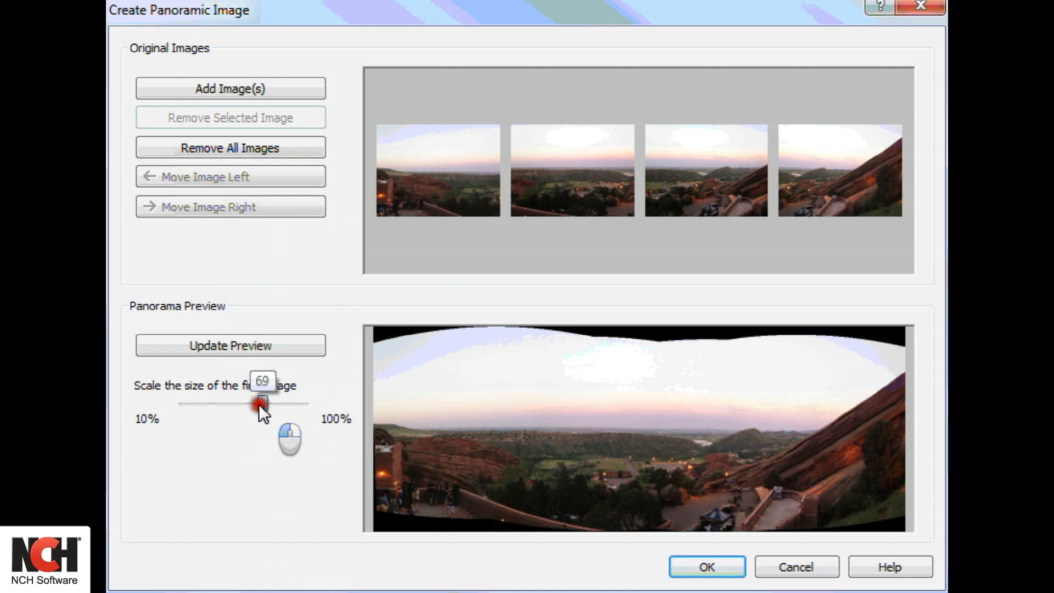
left_click_drag(257, 405, 199, 405)
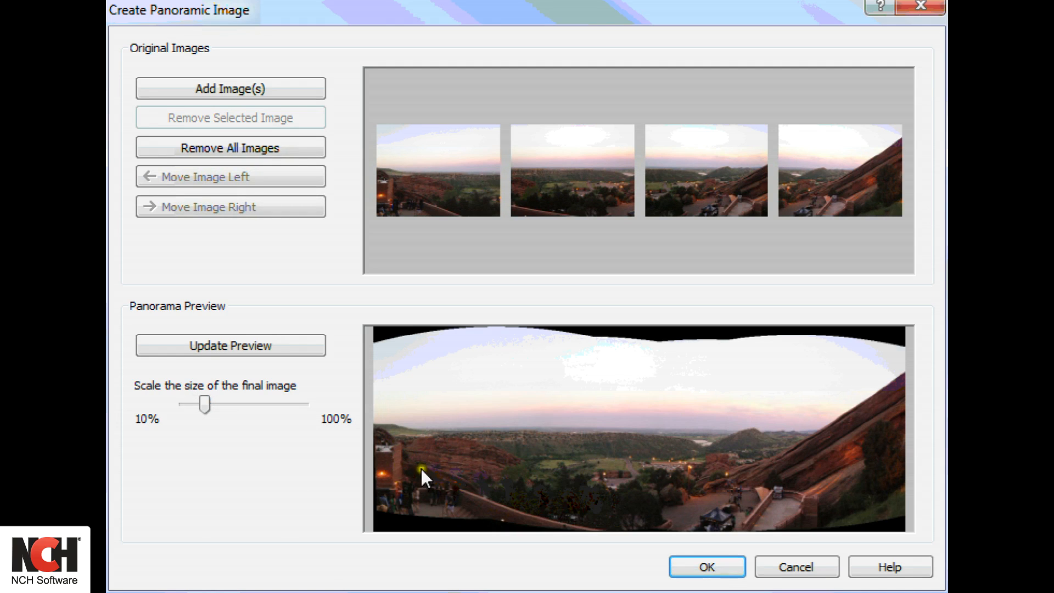
mouse_move(658, 570)
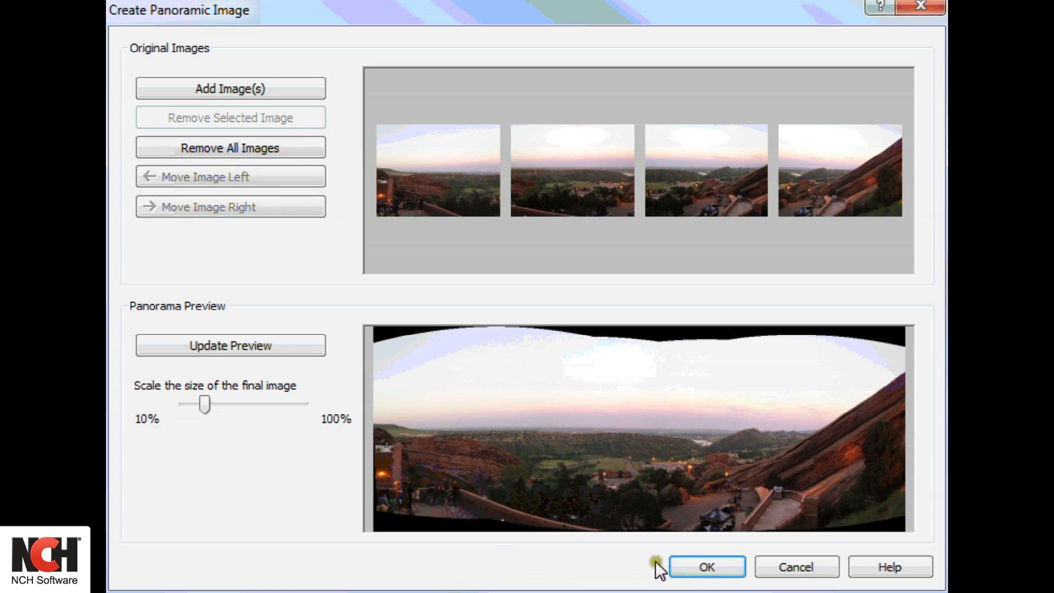
left_click(706, 567)
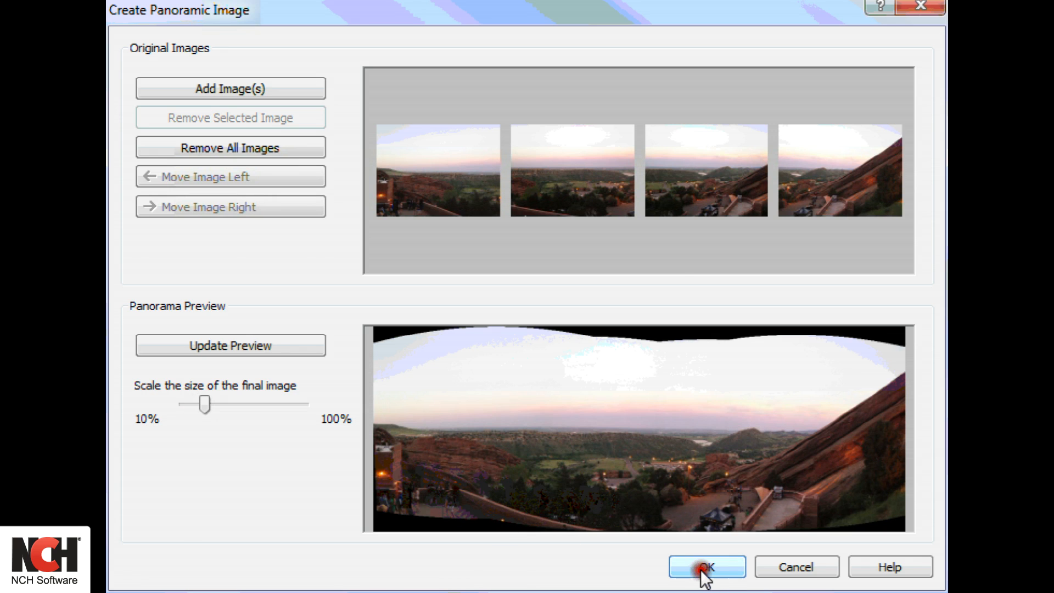
- Confirm the dialog to stitch the four photos into a 1052 × 408 panorama
left_click(707, 566)
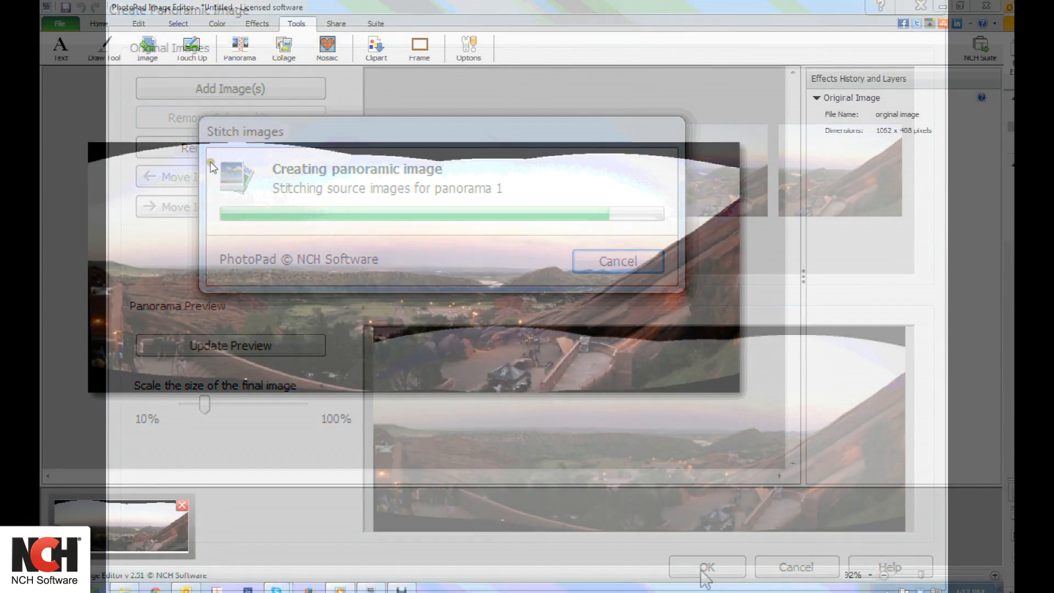
left_click(706, 567)
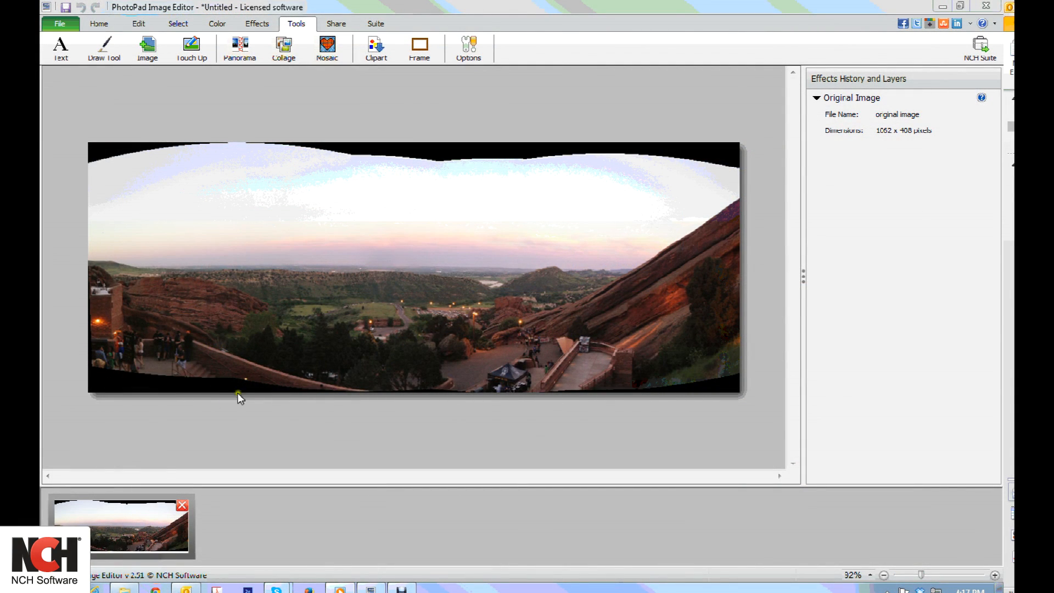
mouse_move(138, 23)
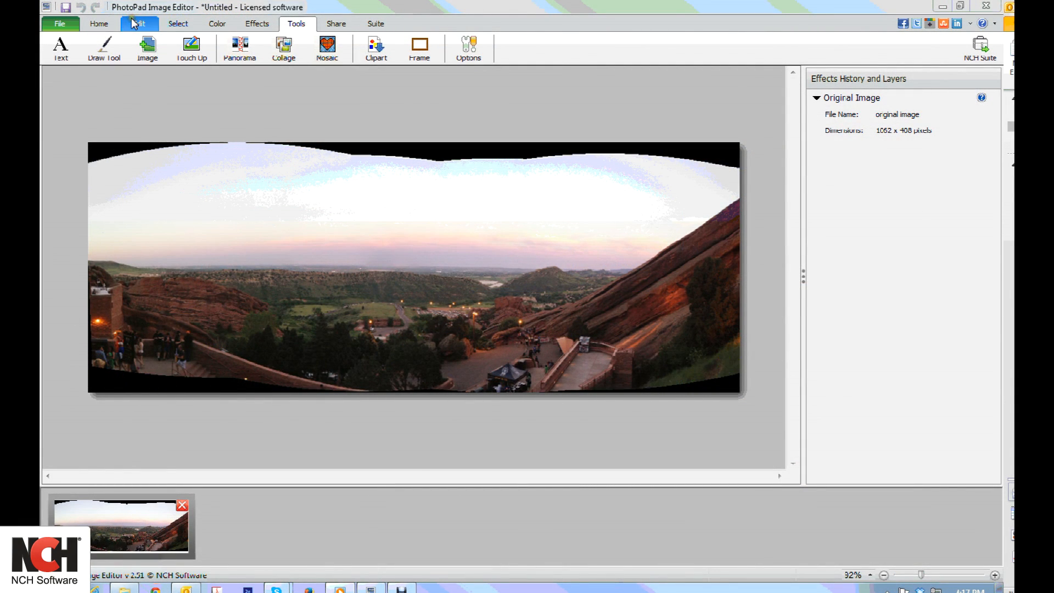
- Crop the panorama to 1058 × 312, trimming the wavy black top and bottom borders
left_click(139, 24)
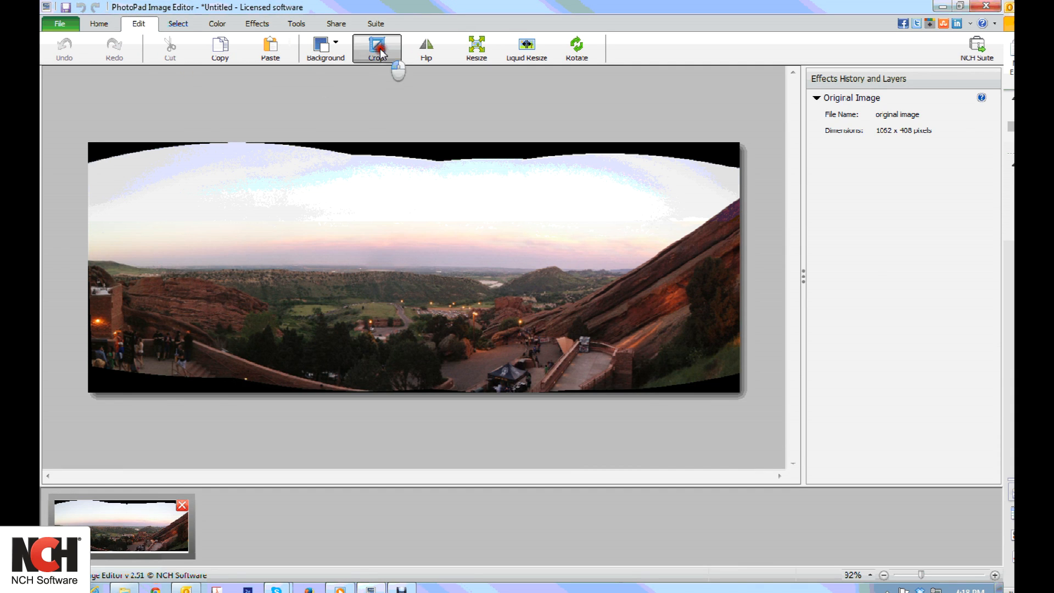
left_click(375, 47)
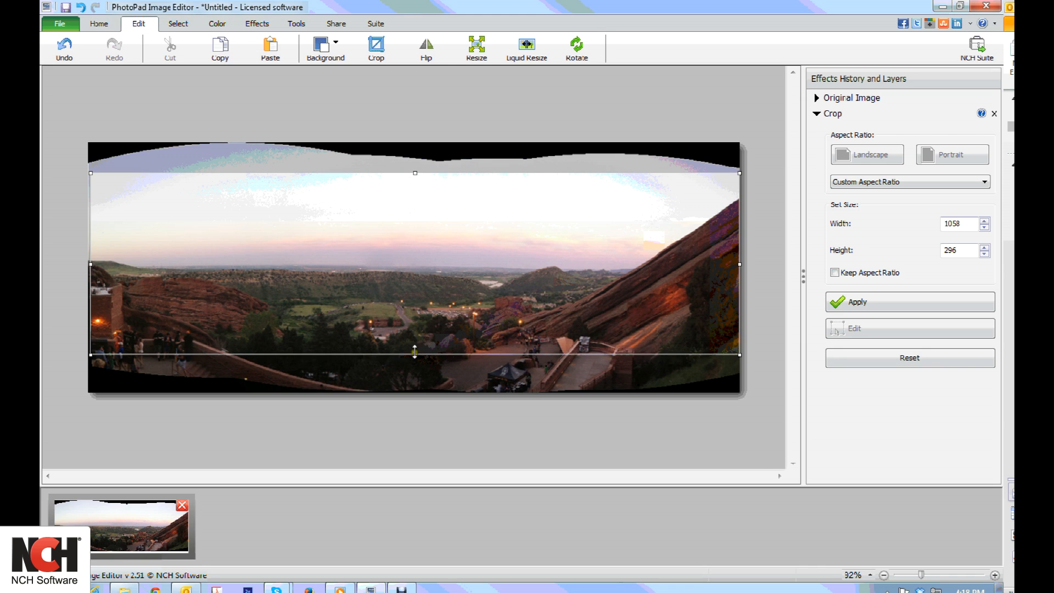
left_click_drag(414, 350, 414, 365)
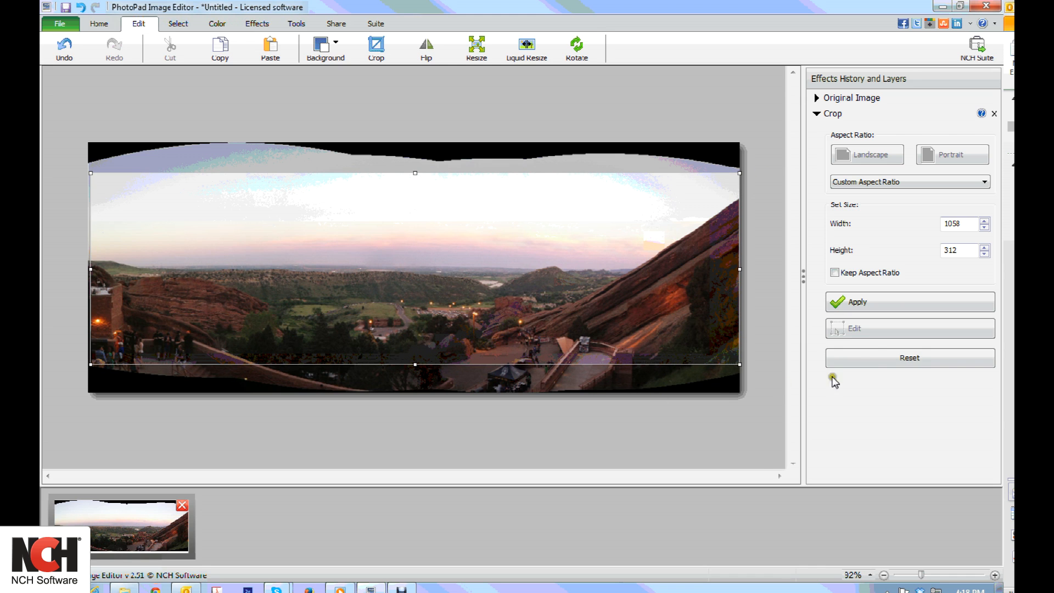
left_click(910, 302)
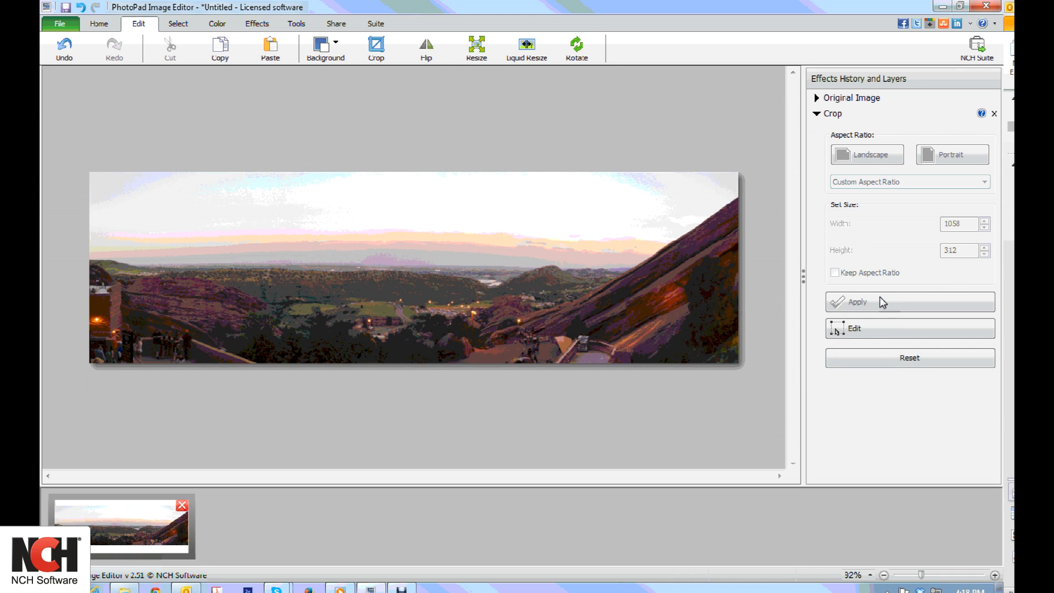